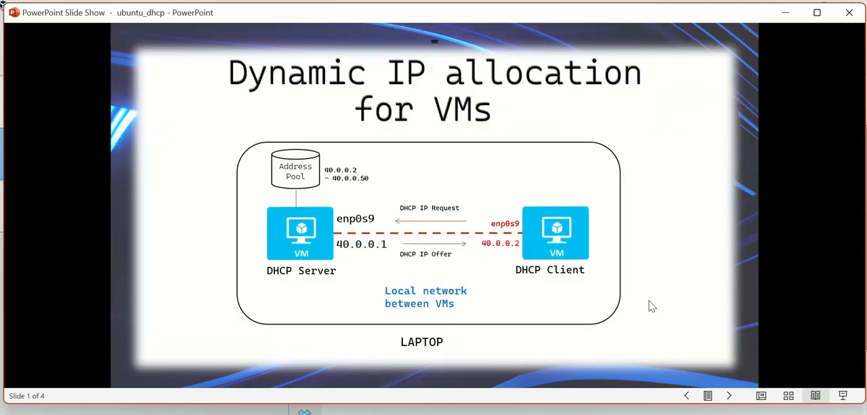
Step: Advance past the Steps slide before switching to the Linux VM in VirtualBox
key(right)
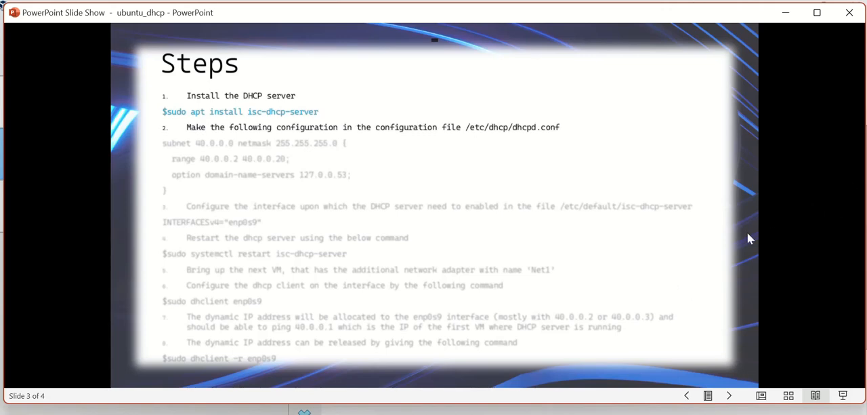
mouse_move(689, 241)
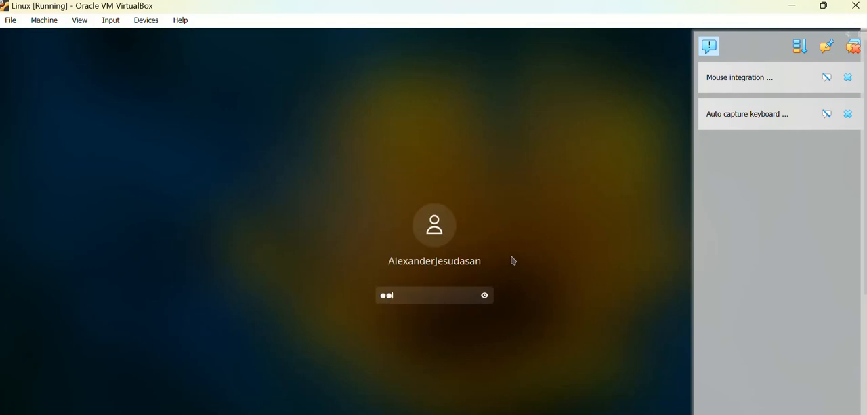
Step: Log into the Linux VM and run sudo apt install isc-dhcp-server (already newest version)
text(password)
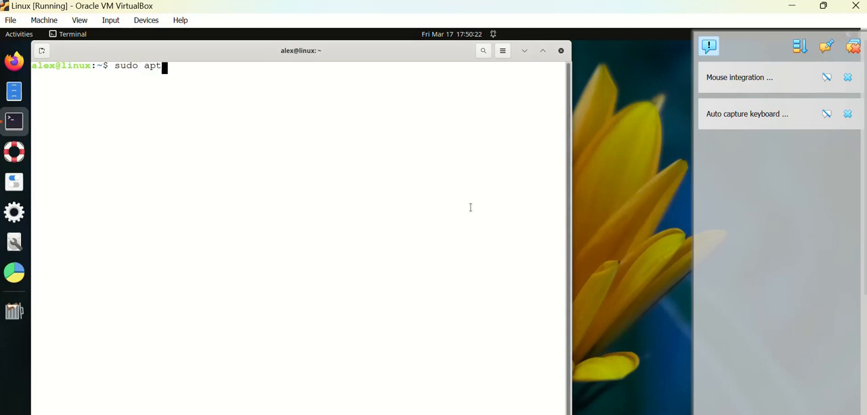
text(install i)
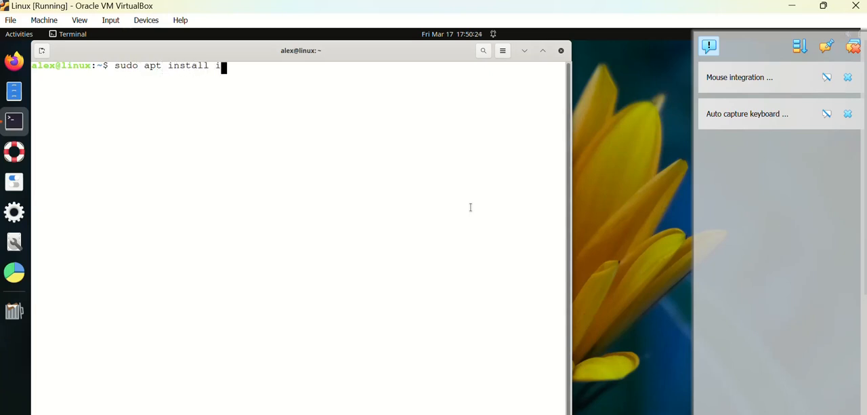
text(sc)
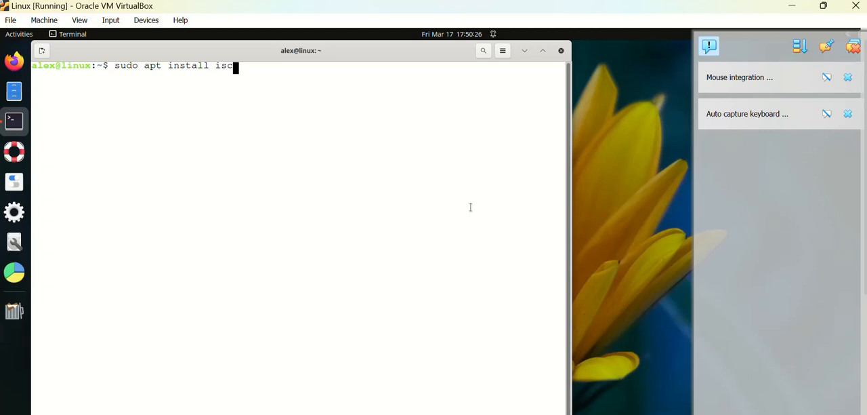
text(-dhcp-server)
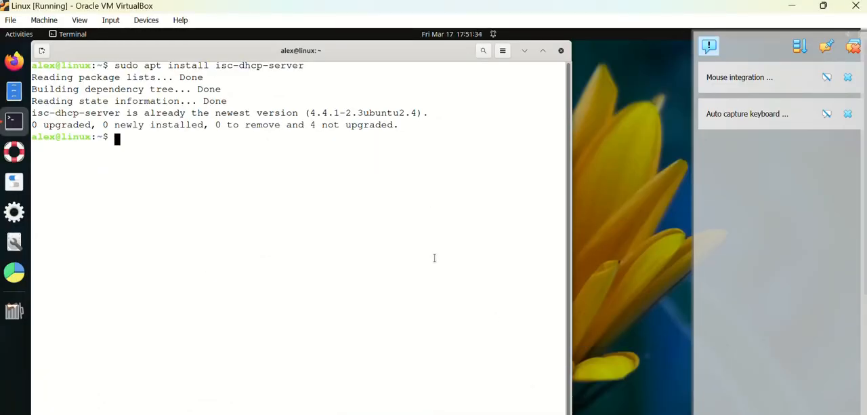
Step: Edit /etc/dhcp/dhcpd.conf with sudo vim to add the subnet configuration
text(sudo)
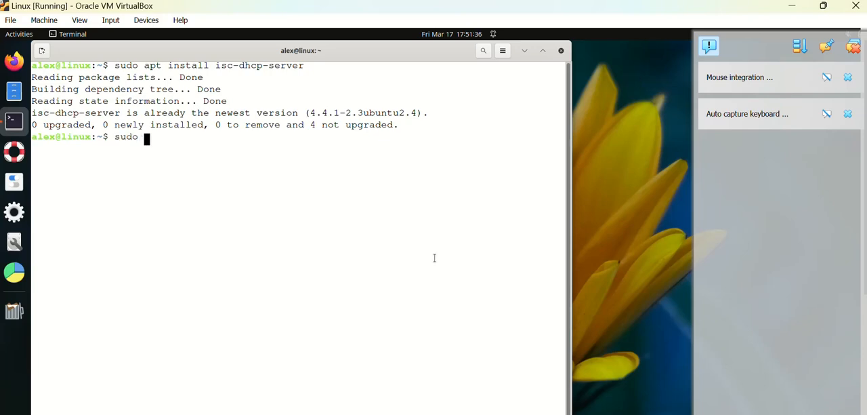
text(vim /etc/)
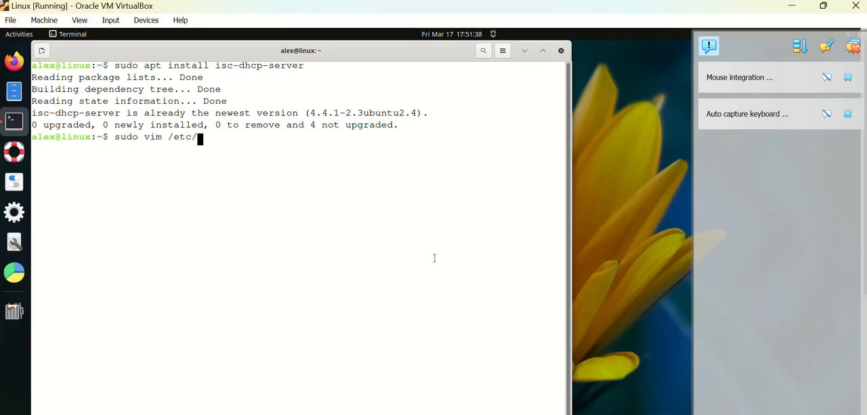
text(dhcp/dhcpd.conf)
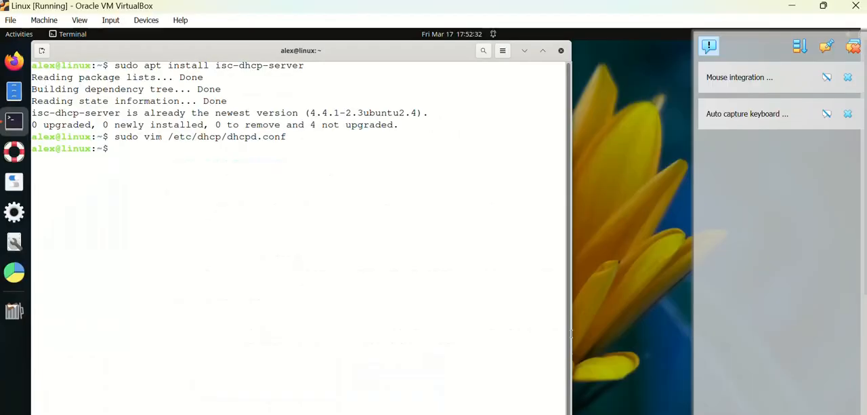
Step: Run ifconfig to list interfaces, showing enp0s3 at 10.0.2.15 and enp0s9 at 40.0.0.1
text(ifconfig)
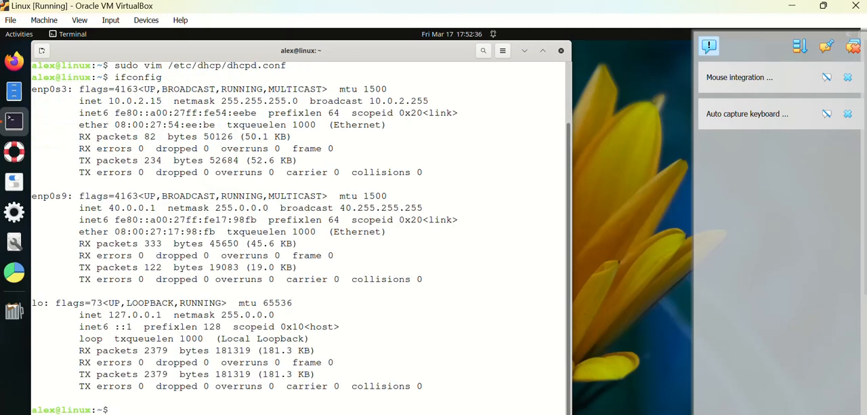
mouse_move(480, 33)
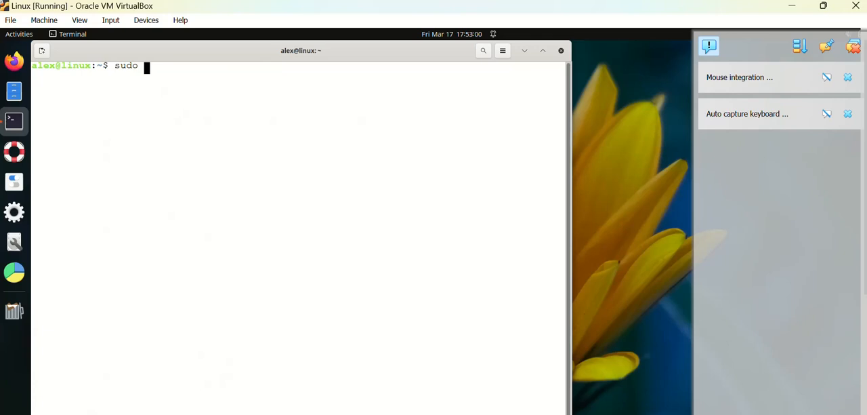
Step: Bring enp0s9 up at 40.0.0.1, correcting the mistyped ipconfig to ifconfig
text(ipconfig enp0s9)
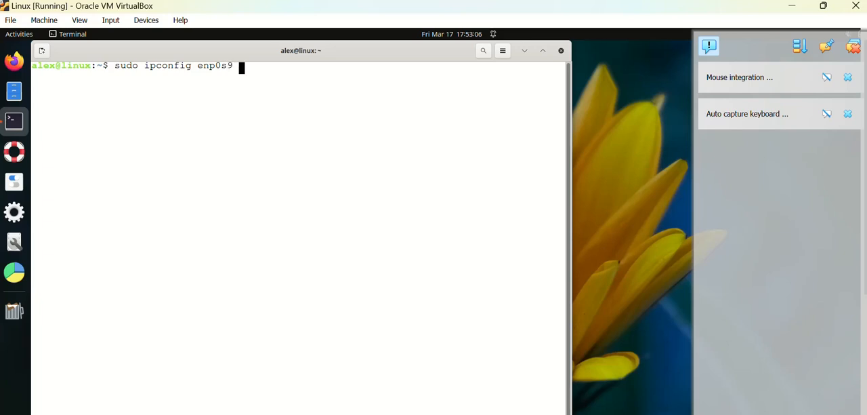
text(40.0.0.0)
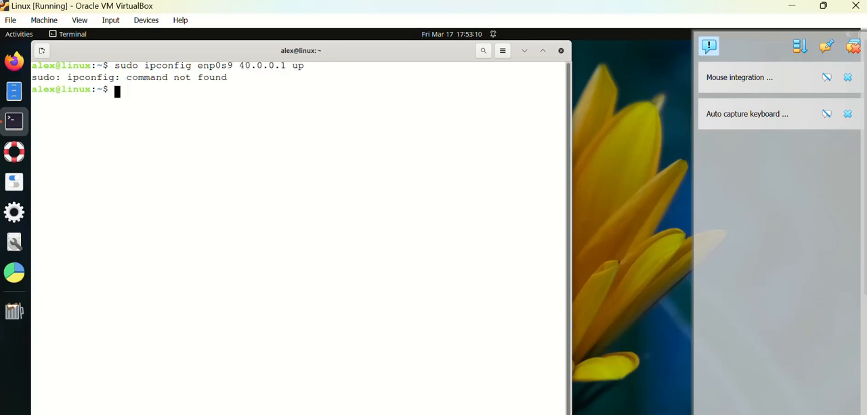
key(Up)
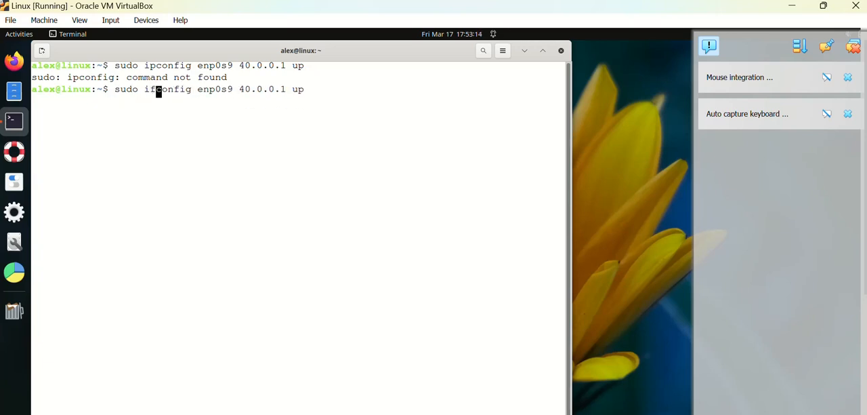
key(Return)
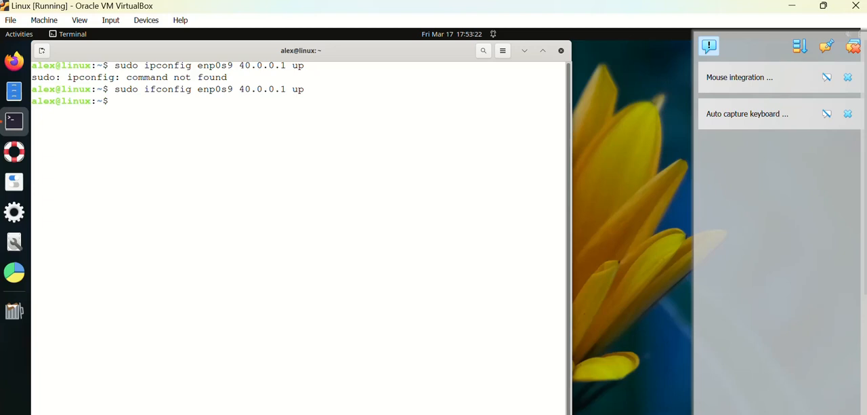
text(vim)
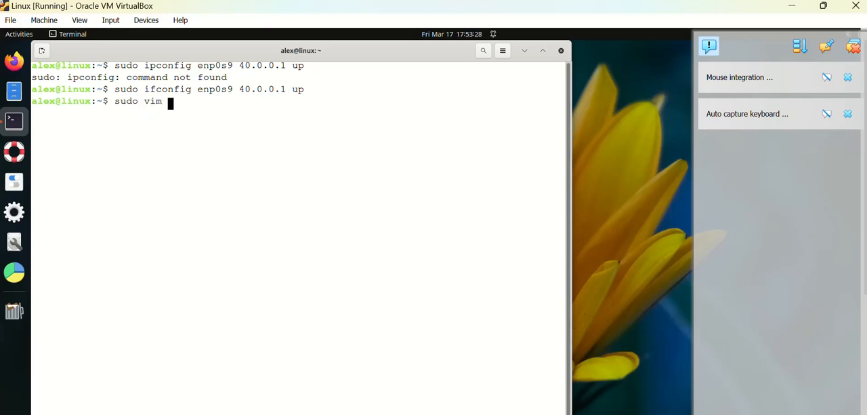
Step: Edit /etc/default/isc-dhcp-server to set INTERFACESv4="enp0s9", checking the Steps slide
text(/et)
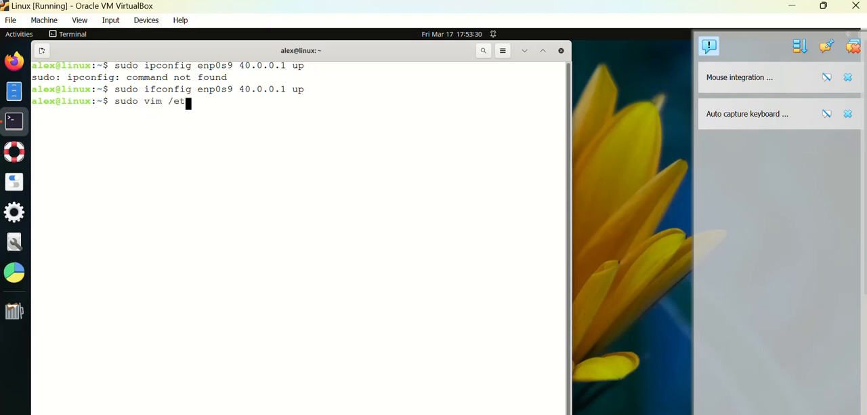
text(c/default/)
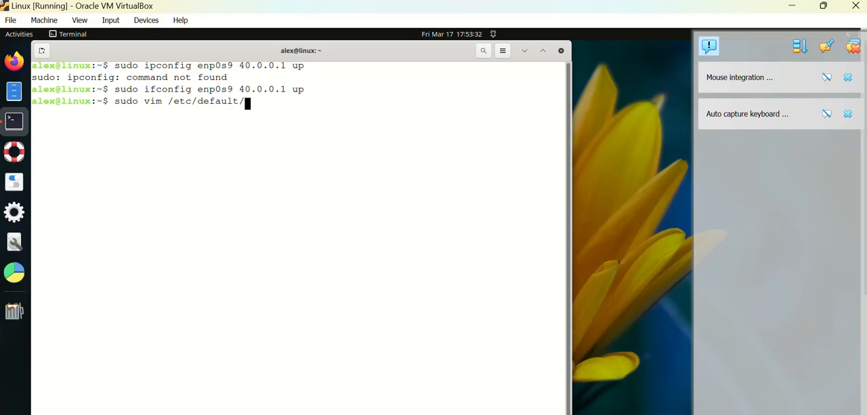
text(dhc)
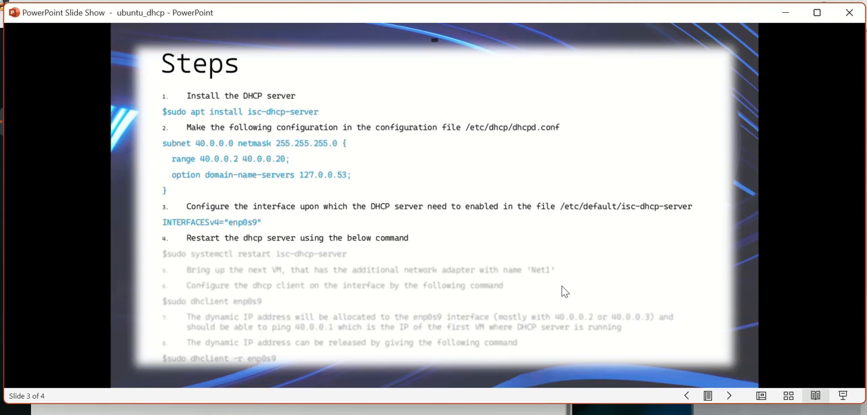
mouse_move(569, 222)
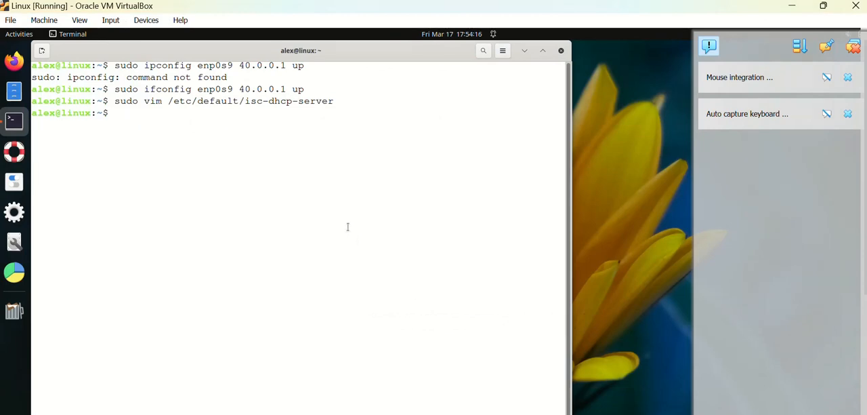
Step: Restart the isc-dhcp-server service with sudo systemctl restart
text(sudo system)
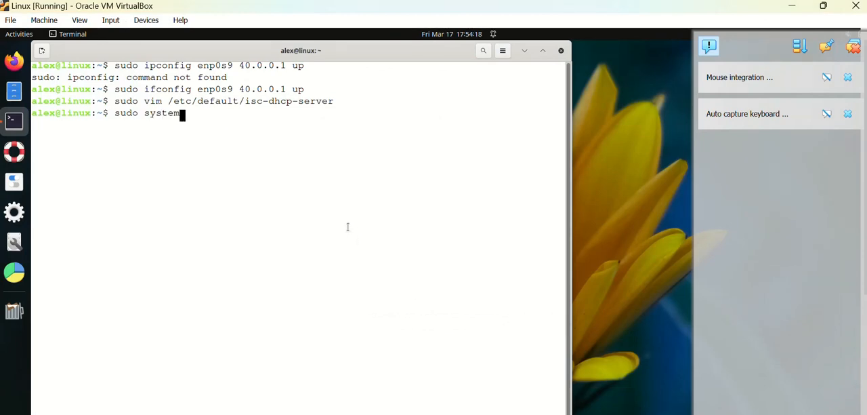
text(ctl)
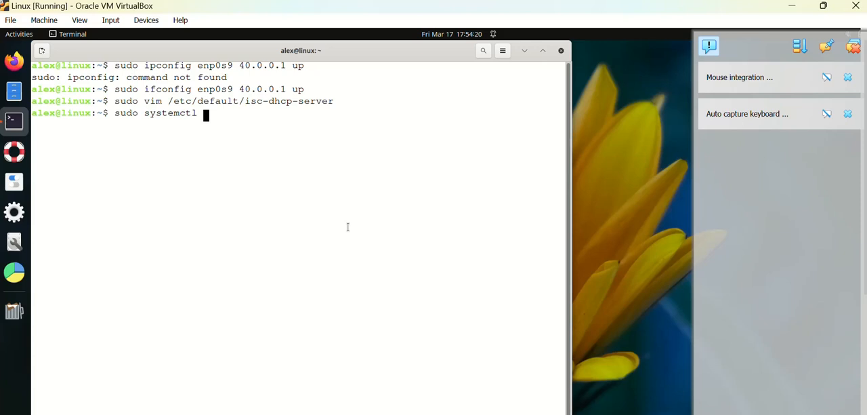
text(restart is)
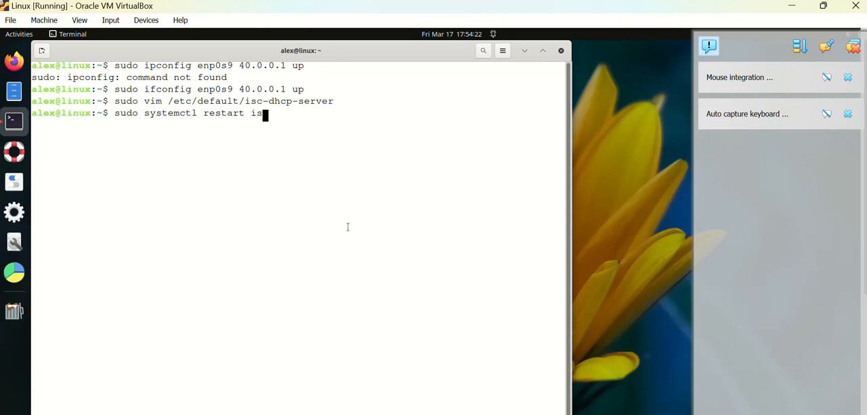
text(c-dhcp-server)
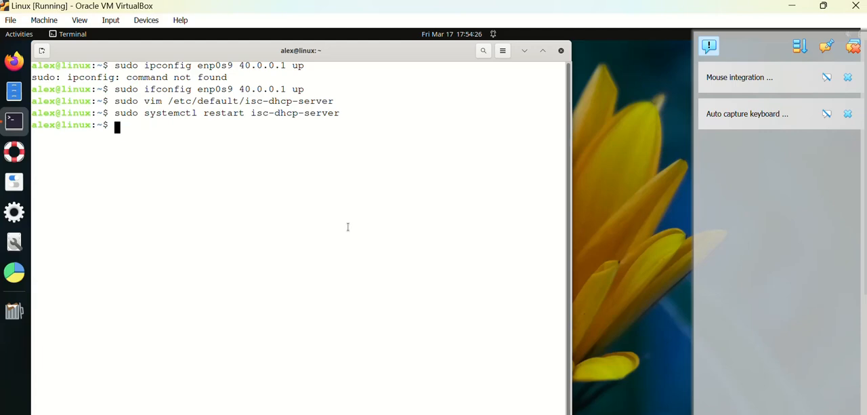
Step: Check sudo systemctl status isc-dhcp-server, confirming active (running) on enp0s9
text(sytee)
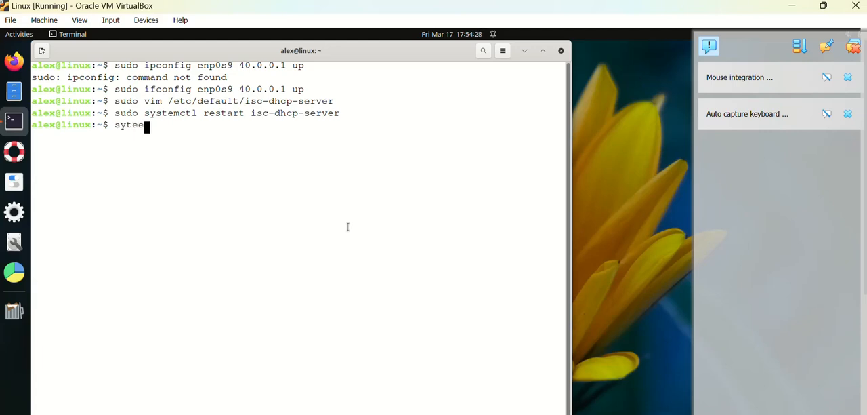
text(mc)
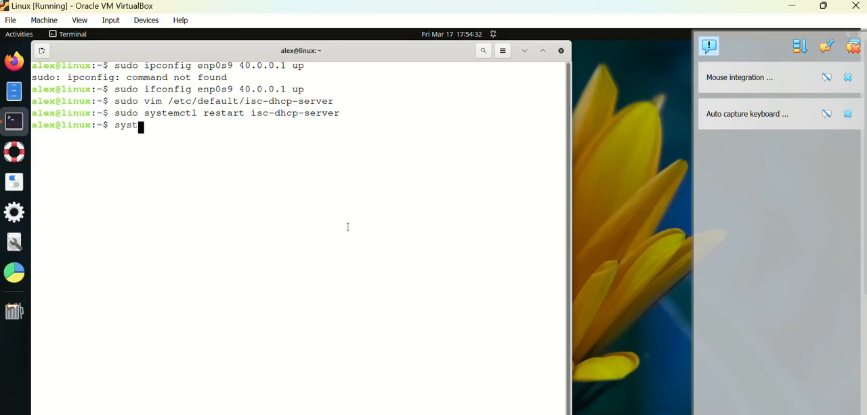
text(emctl s)
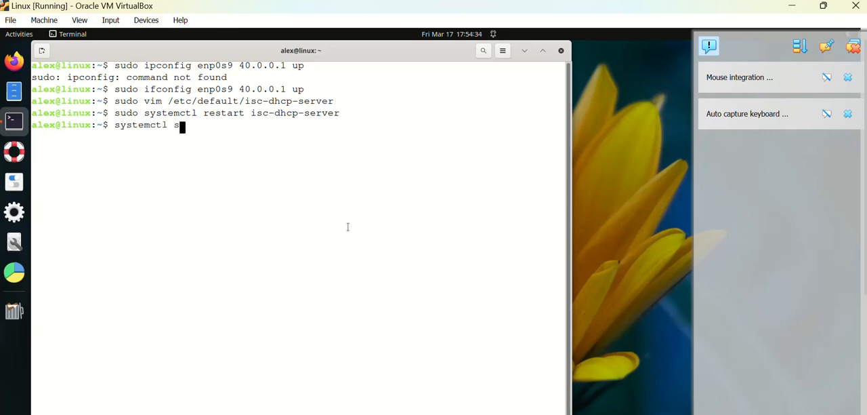
text(tatus isc-d)
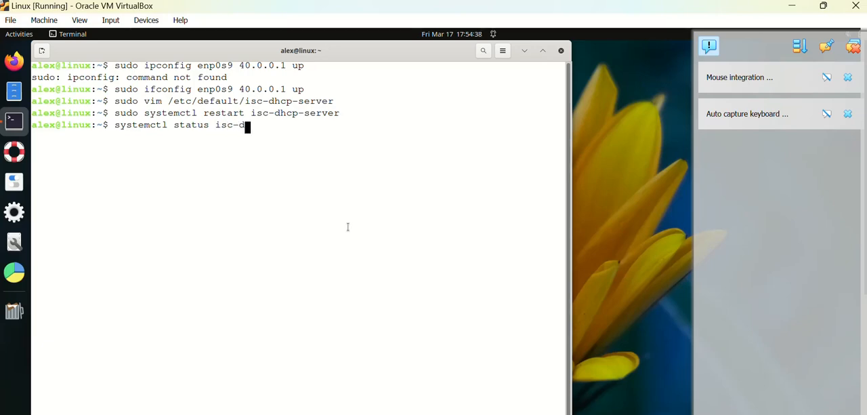
text(hcp-server)
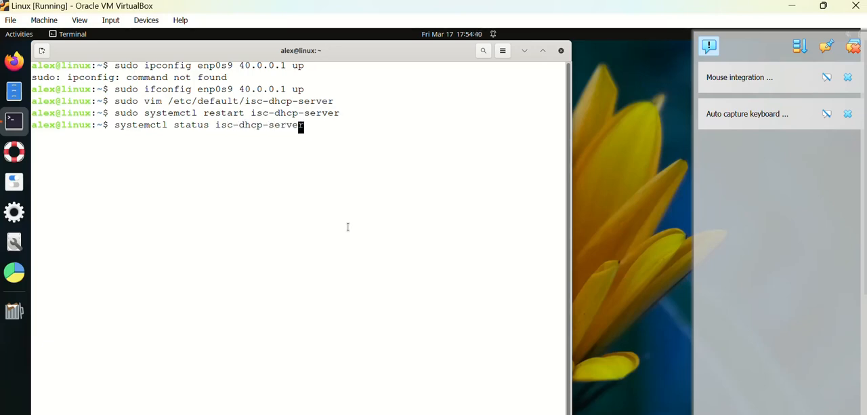
text(sudo)
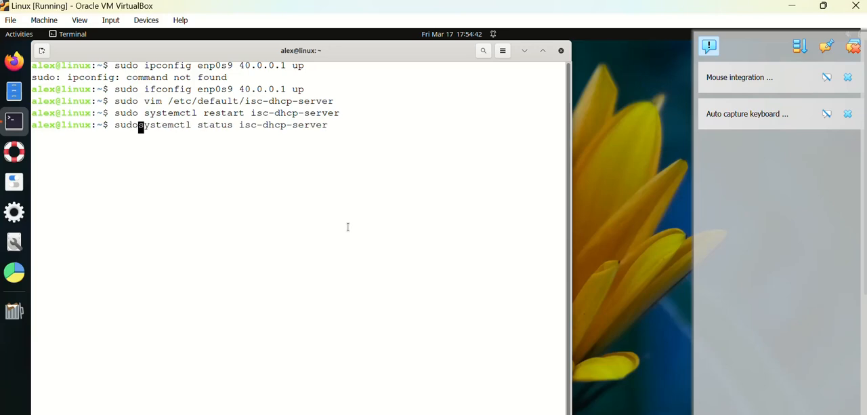
key(Return)
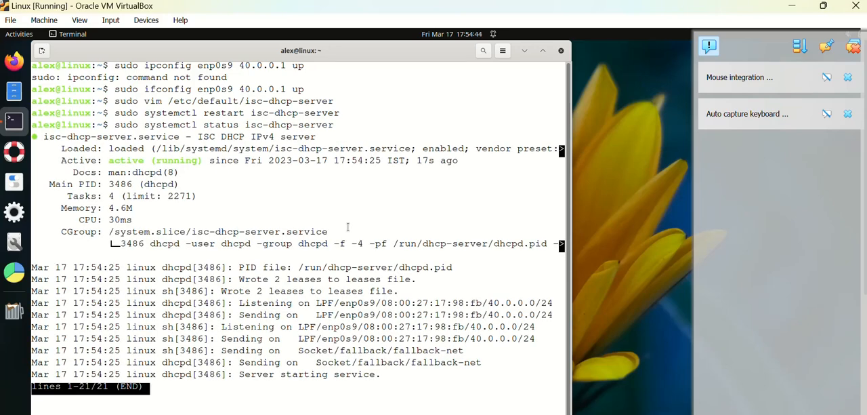
key(q)
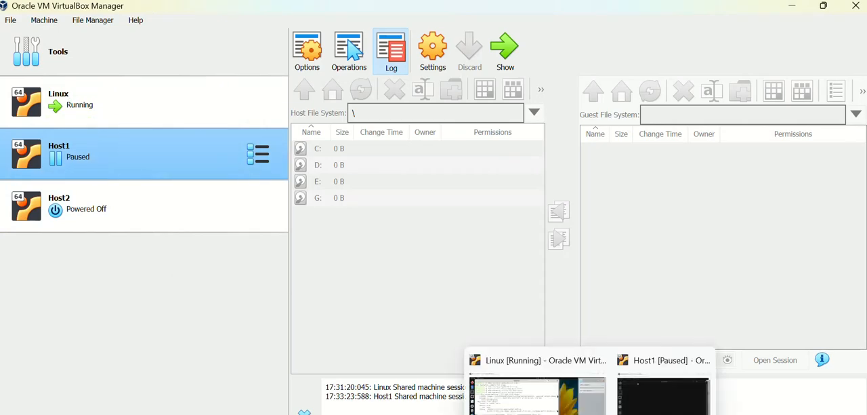
Step: Dismiss the Host1 VM error and close its window with Power off the machine
click(662, 361)
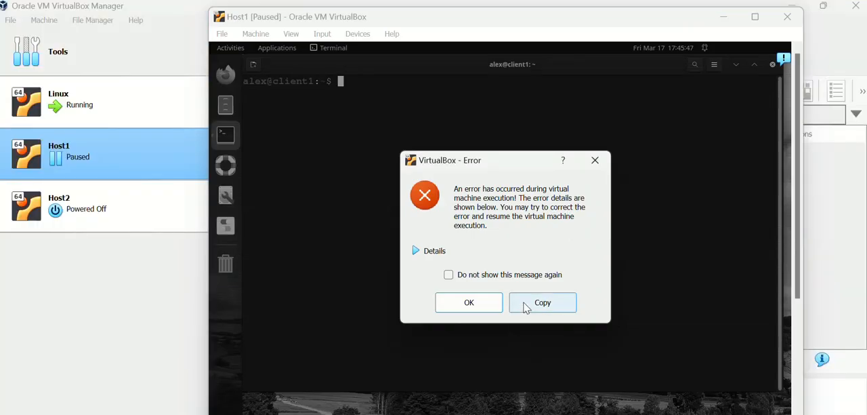
click(469, 302)
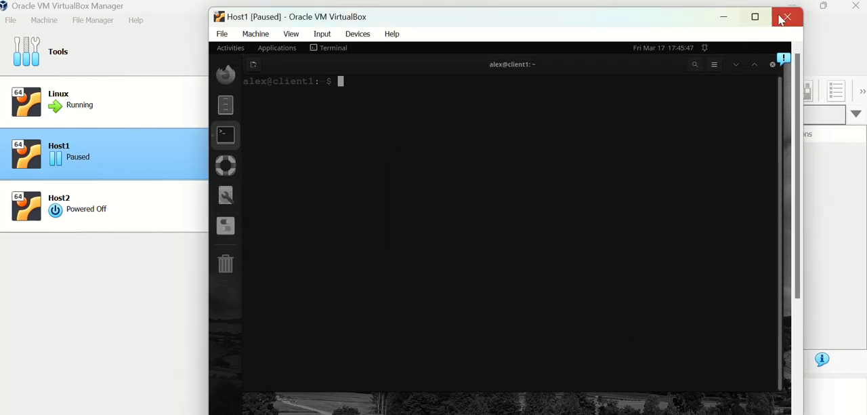
click(786, 17)
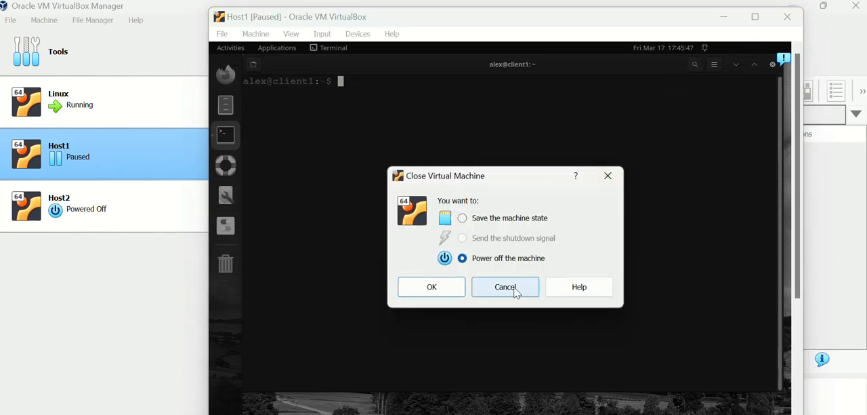
click(504, 288)
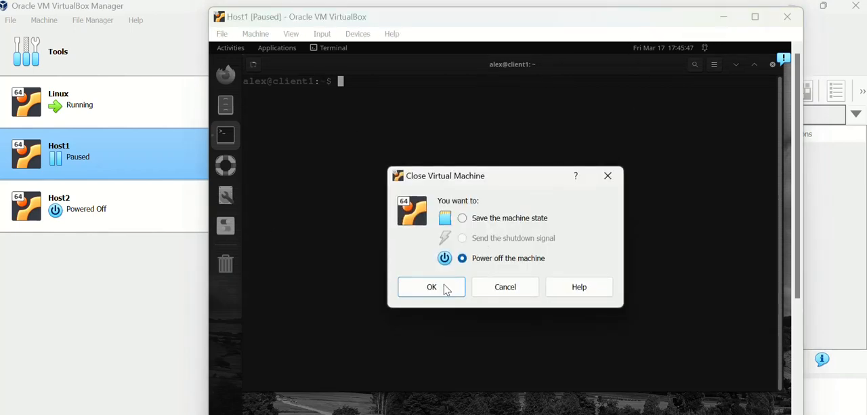
click(431, 287)
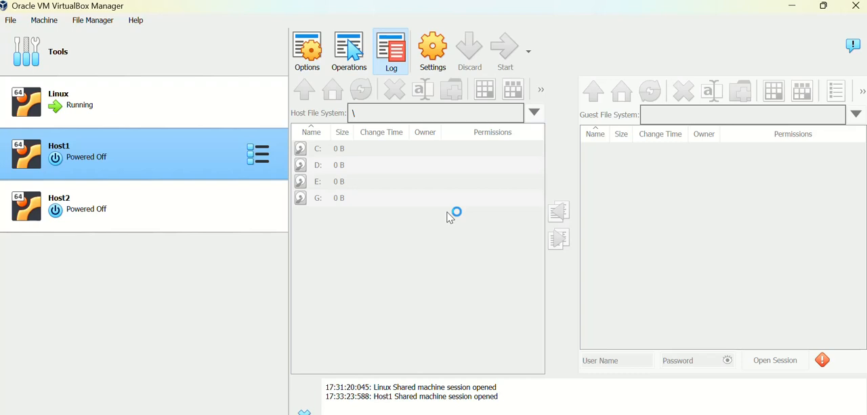
Step: Start Host1 again and enter the password at the Ubuntu login screen
click(504, 51)
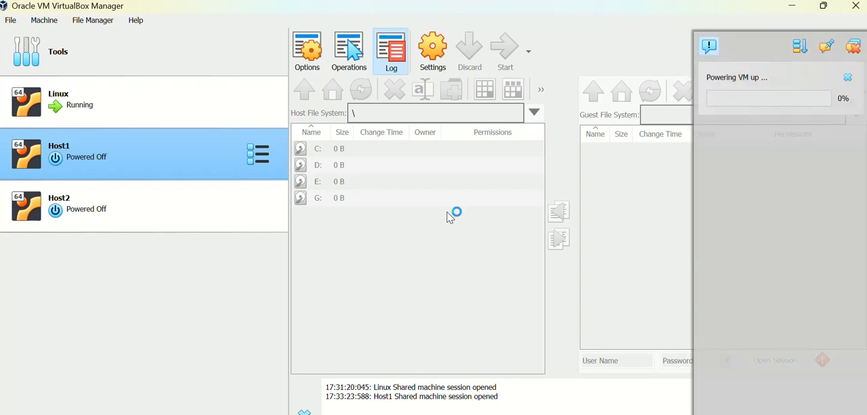
mouse_move(445, 260)
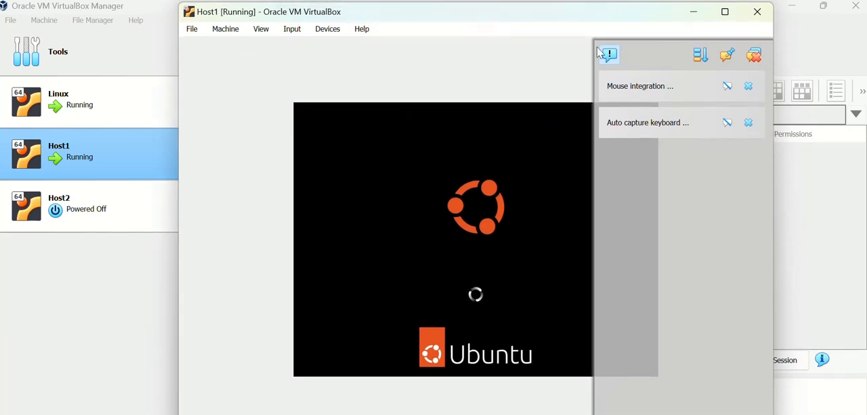
click(607, 54)
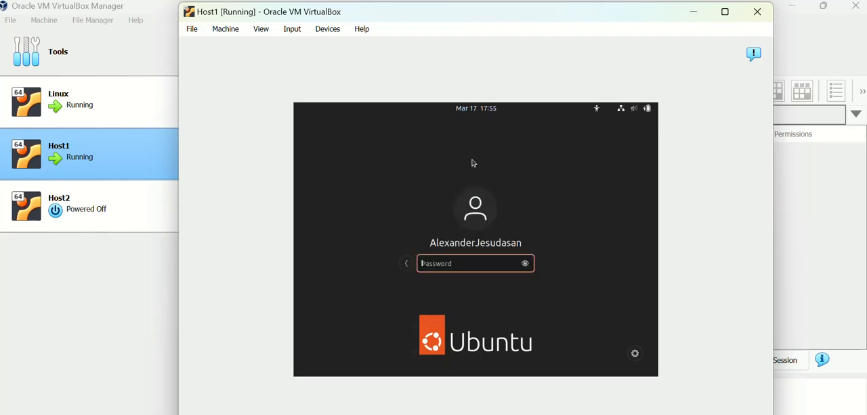
text(password)
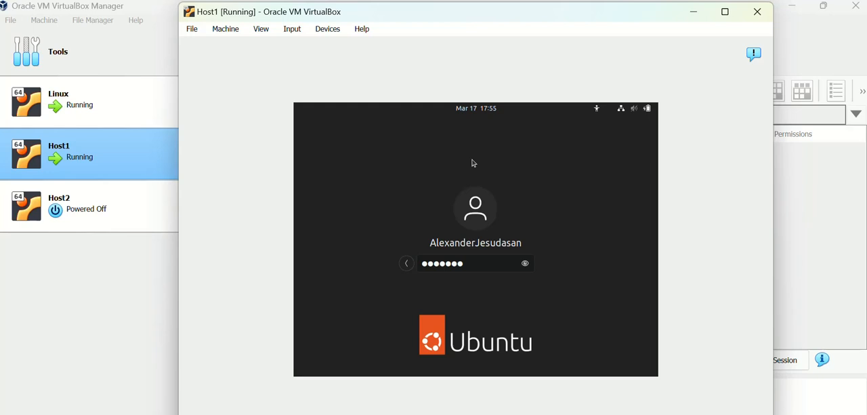
mouse_move(461, 160)
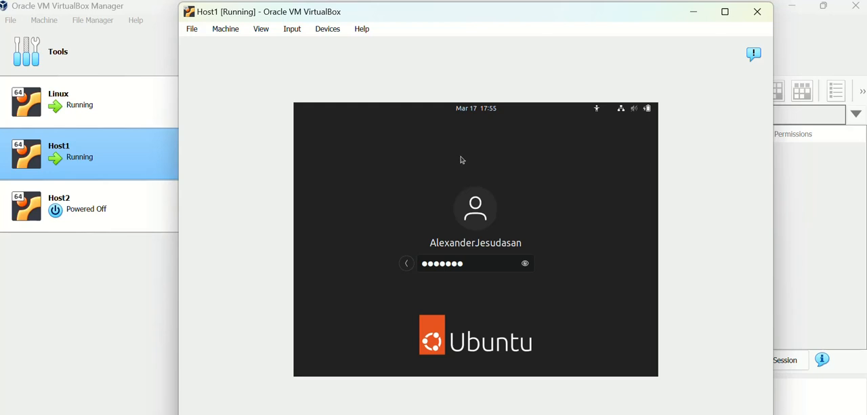
mouse_move(479, 195)
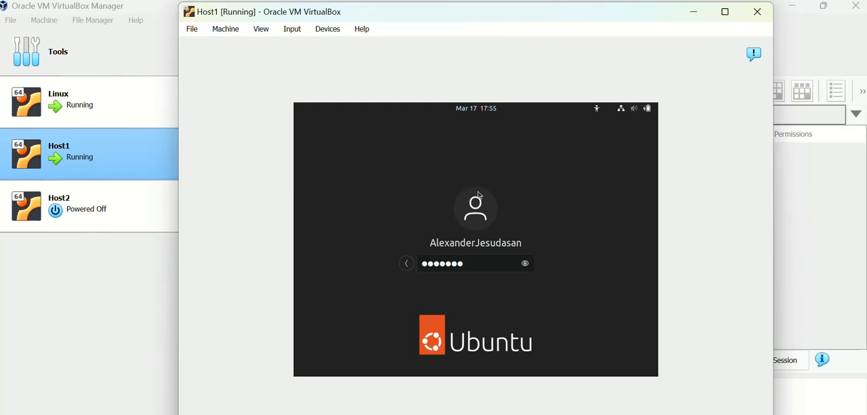
mouse_move(493, 268)
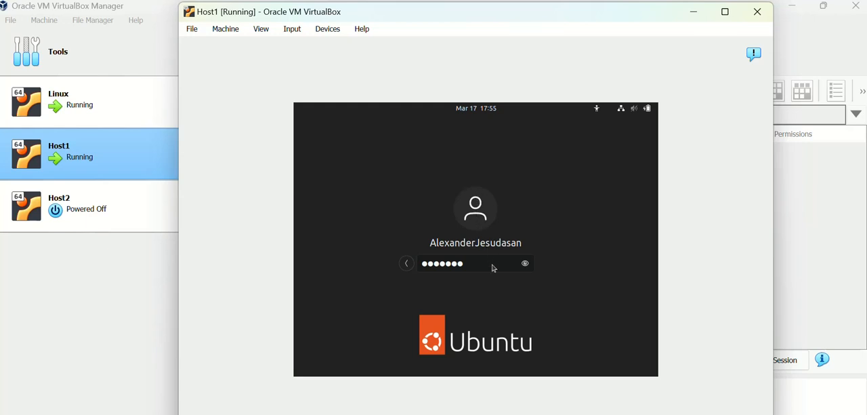
mouse_move(588, 275)
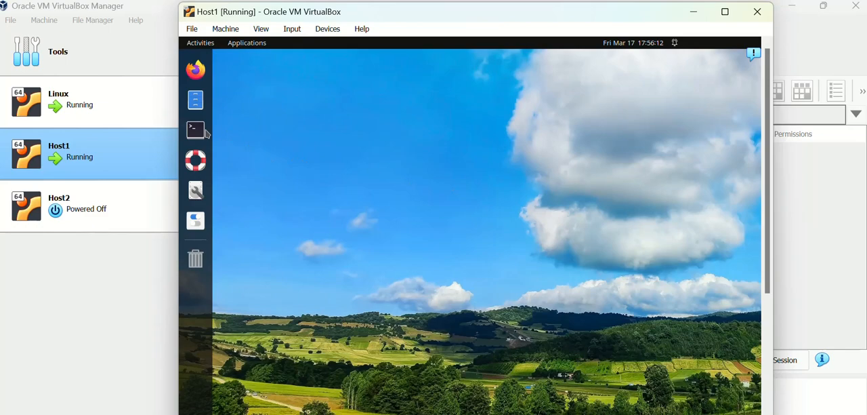
Step: In a Host1 terminal, run ifconfig to check the client's interfaces
click(196, 130)
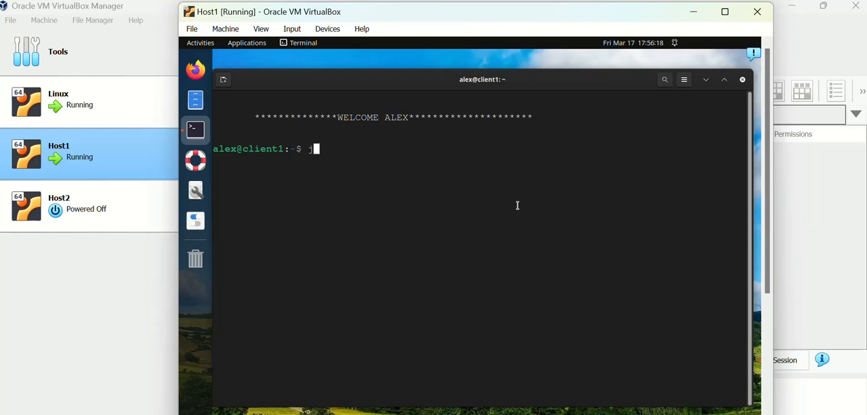
key(Backspace)
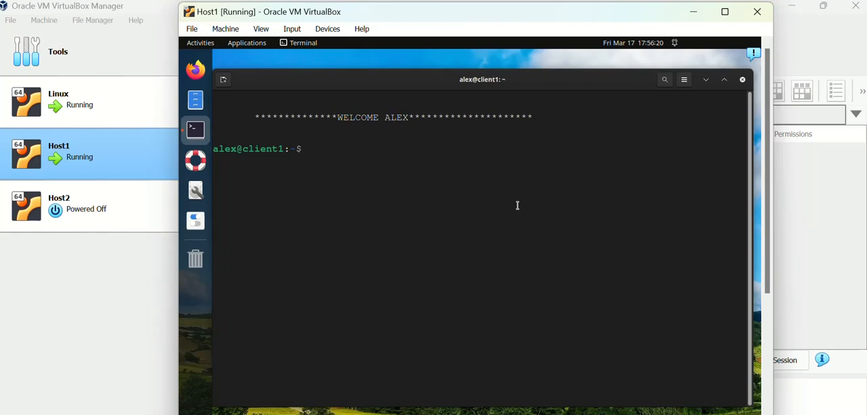
text(if)
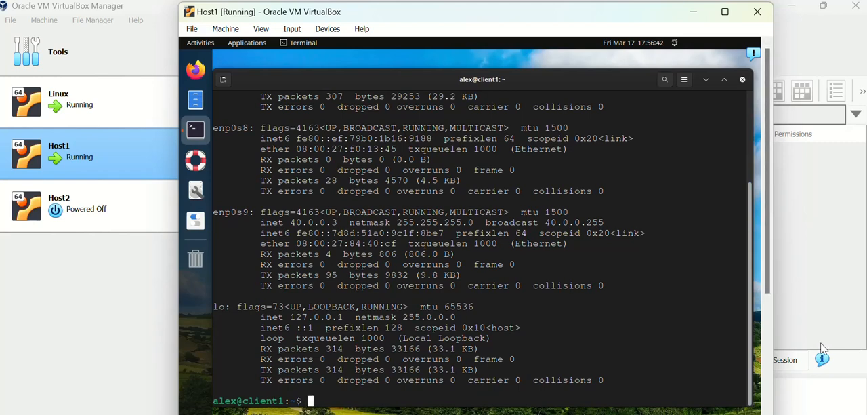
text(du)
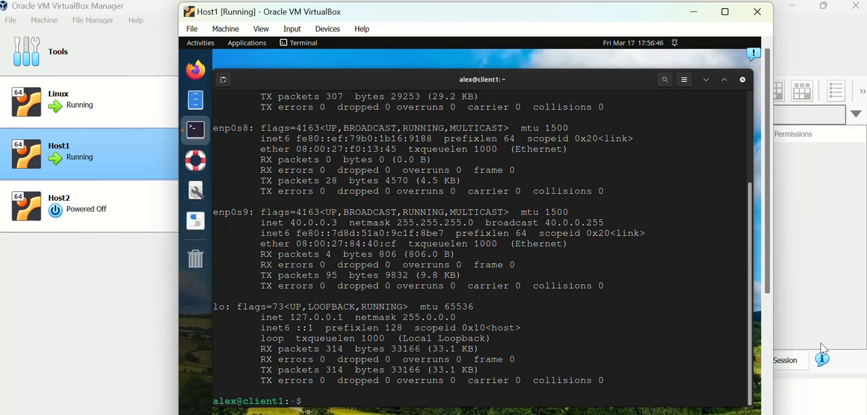
Step: Release the enp0s9 lease with sudo dhclient -r enp0s9, then recheck with ifconfig
text(sudo)
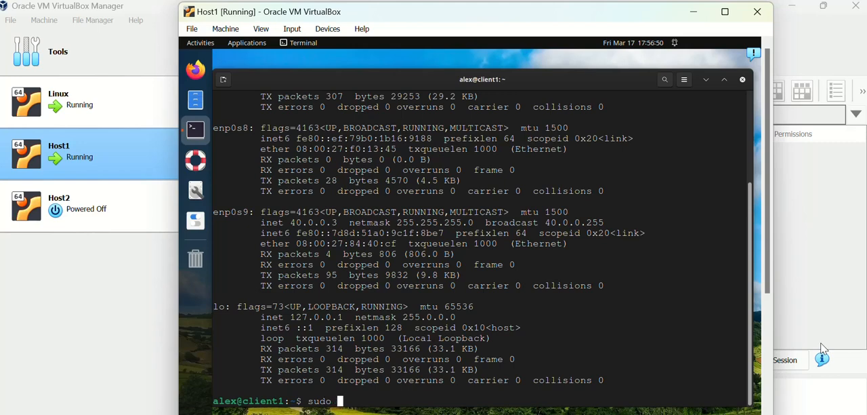
text(dhc)
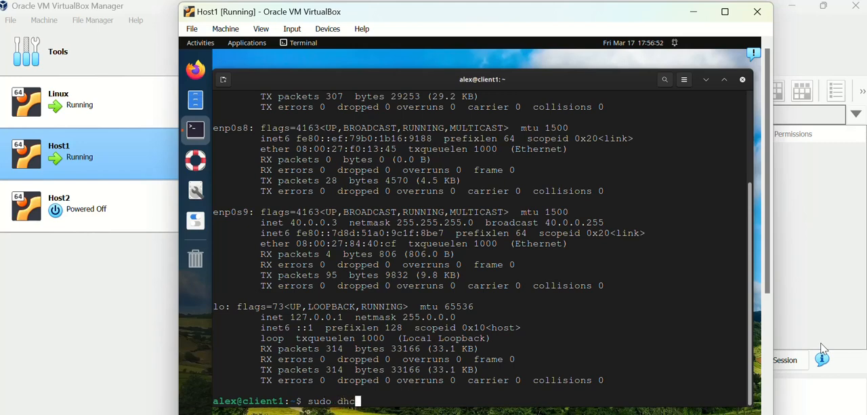
text(lient -r)
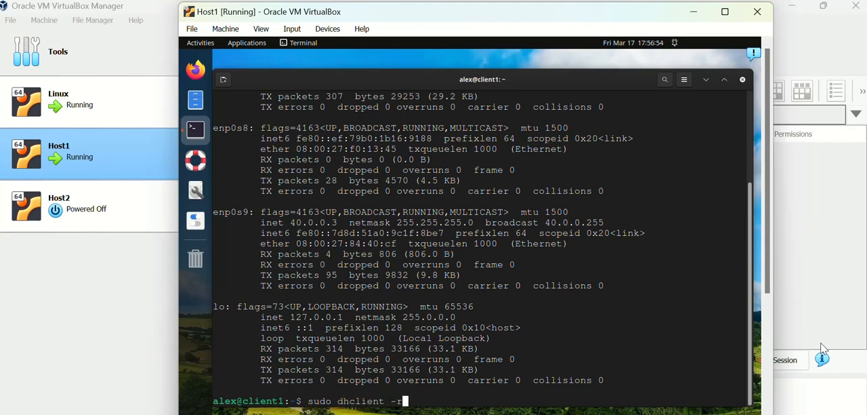
text(enp0s9)
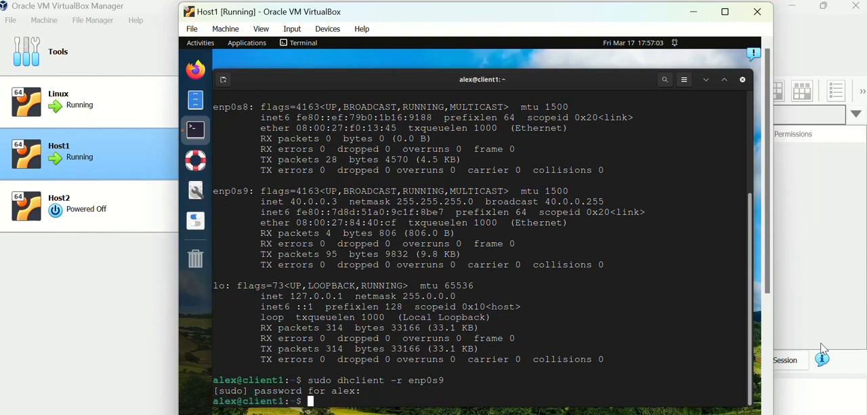
text(ifconfig)
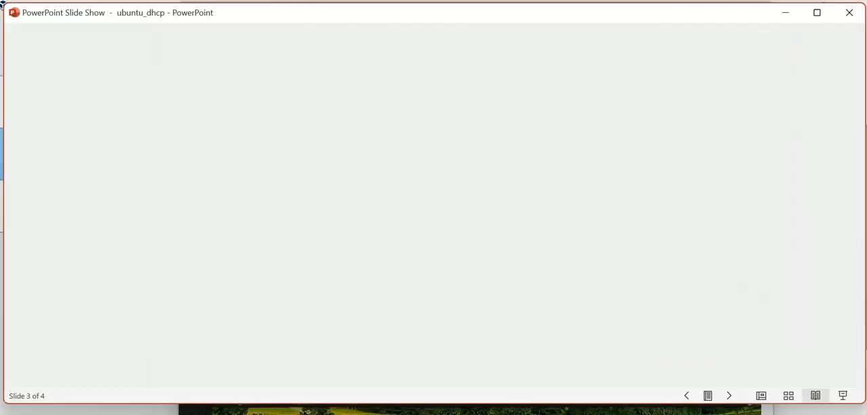
Step: Reveal the DHCP setup steps on slide 3, including sudo dhclient enp0s9 and dhclient -r enp0s9
click(729, 396)
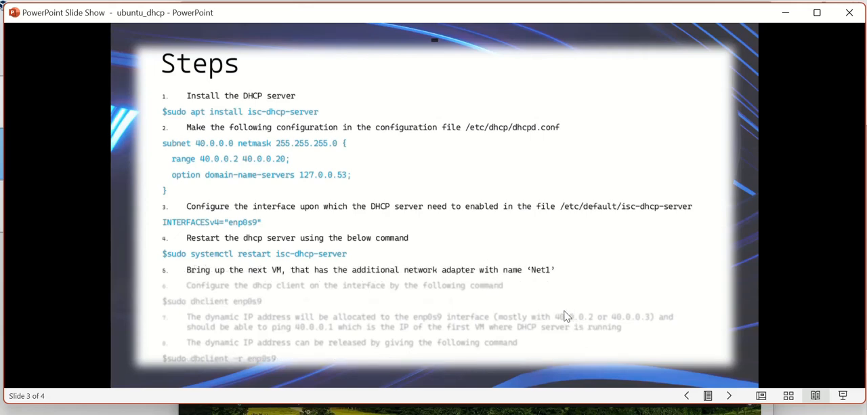
mouse_move(564, 314)
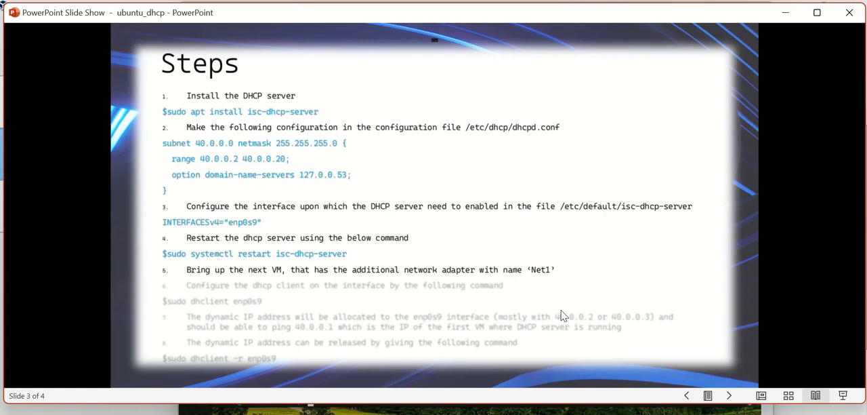
mouse_move(536, 318)
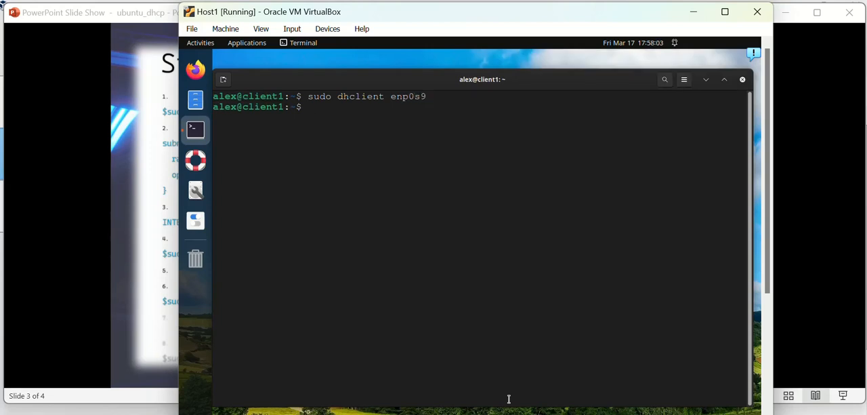
Step: Run sudo dhclient enp0s9 on Host1 so enp0s9 obtains 40.0.0.3
text(sudo dhclient enp0s9)
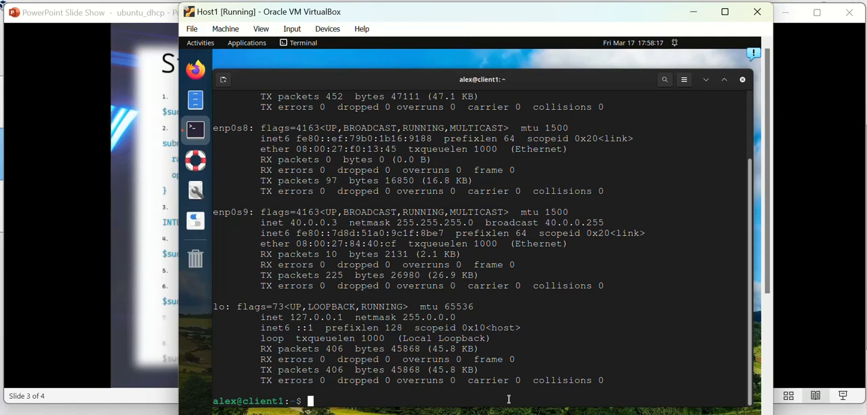
Step: Ping 40.0.0.1 from Host1 and stop after 7 replies with 0% packet loss
text(ping)
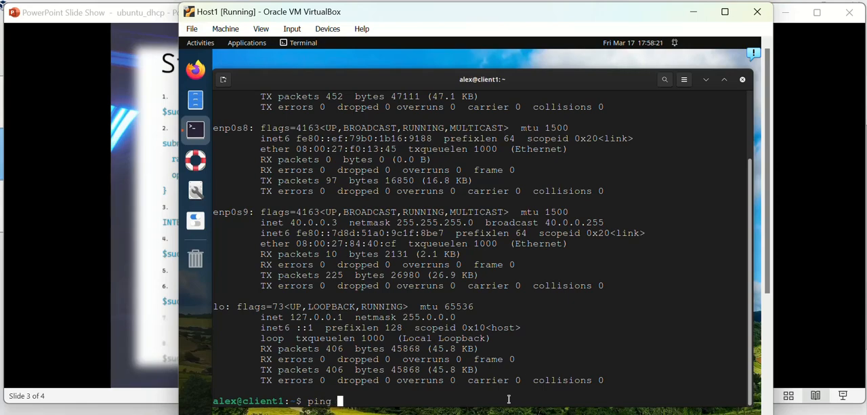
text(40.0.0.1)
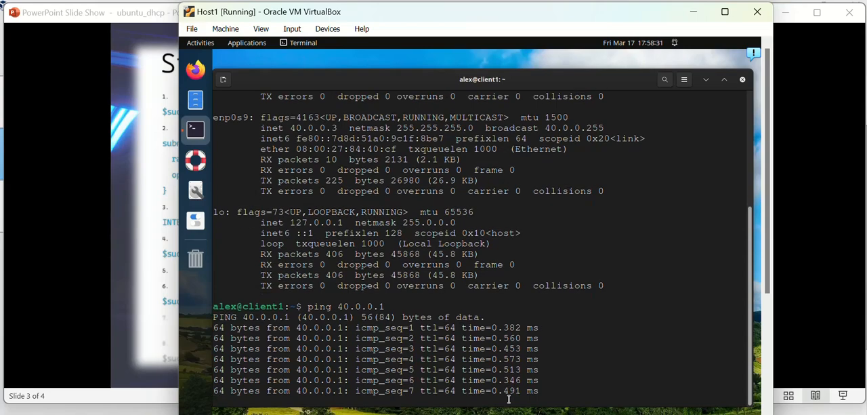
key(ctrl+c)
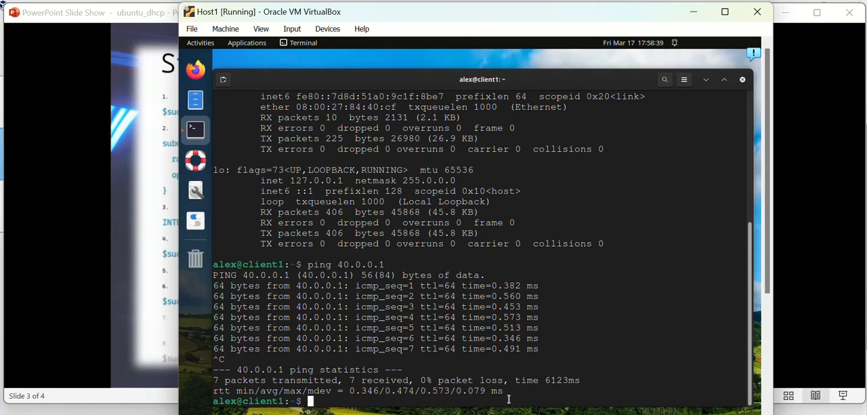
Step: Release the enp0s9 lease with sudo dhclient -r and confirm via ifconfig that 40.0.0.3 is gone
text(sudo dhclient enp0s9)
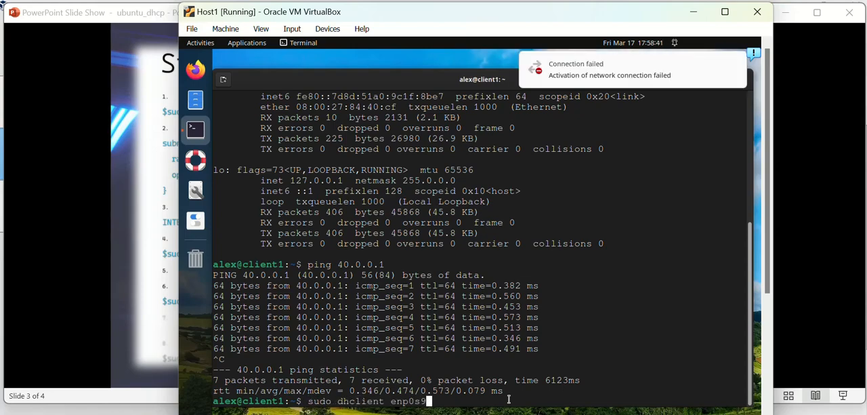
text(-r)
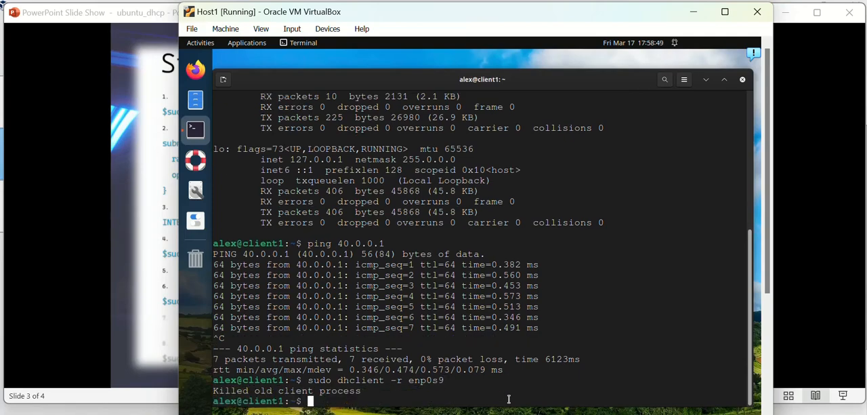
text(ifconfig)
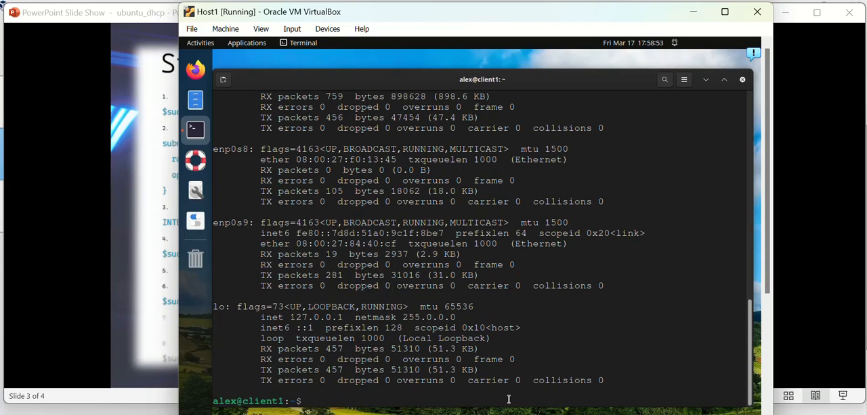
text(ifconfig)
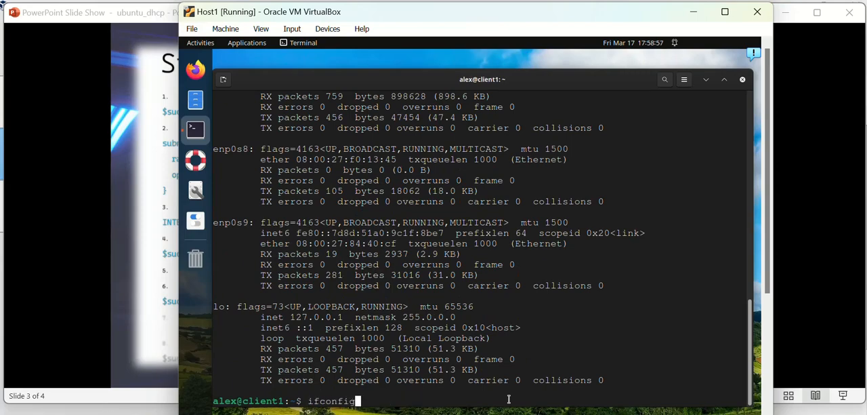
text(sudo dhclient -r enp0s9)
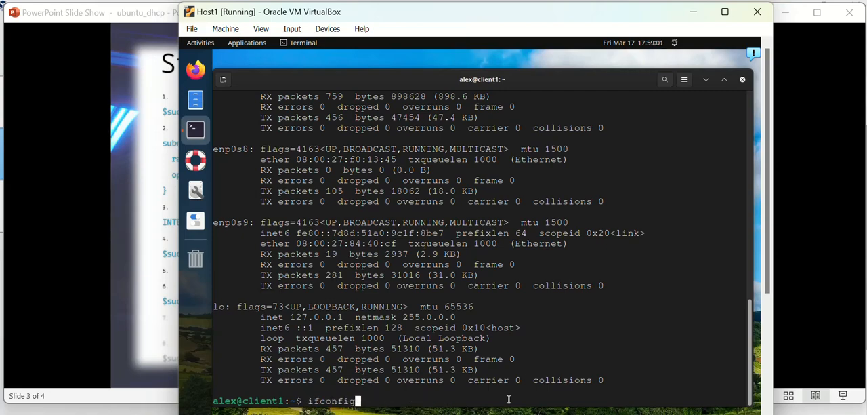
text(sudo dhclient enp0s9)
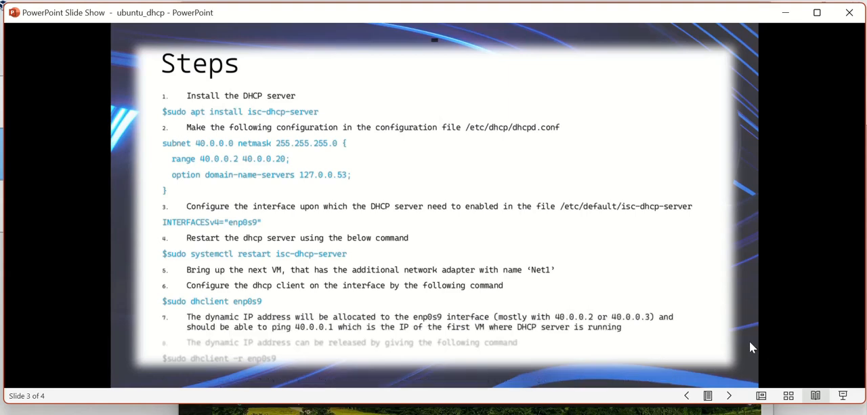
mouse_move(794, 344)
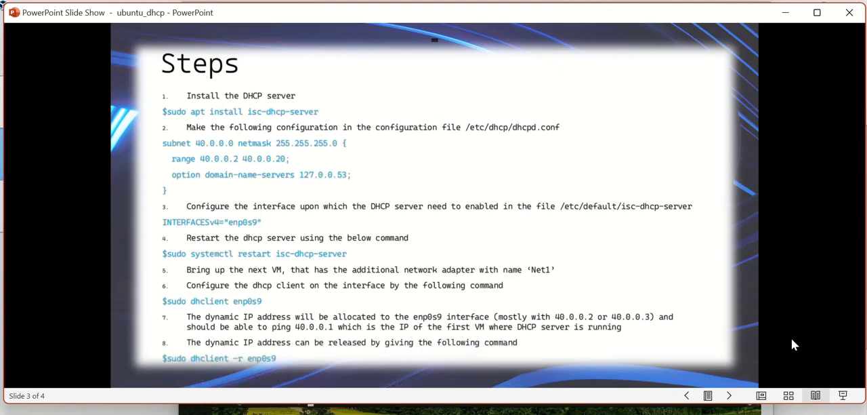
Step: Advance past steps 6–8 to the closing like, share and subscribe slide 4
click(729, 396)
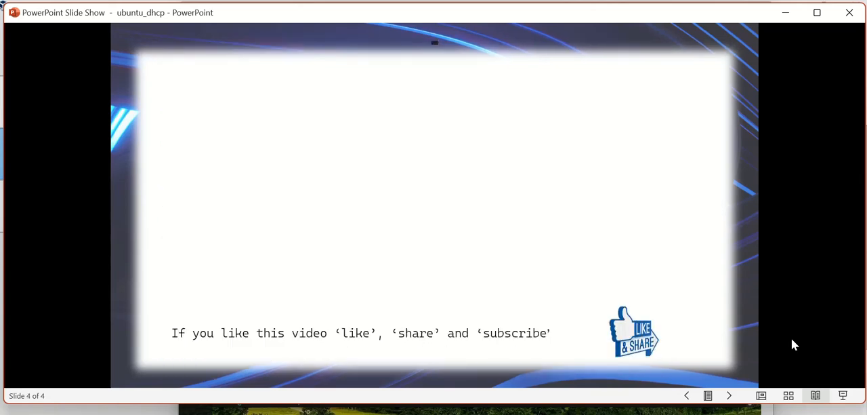